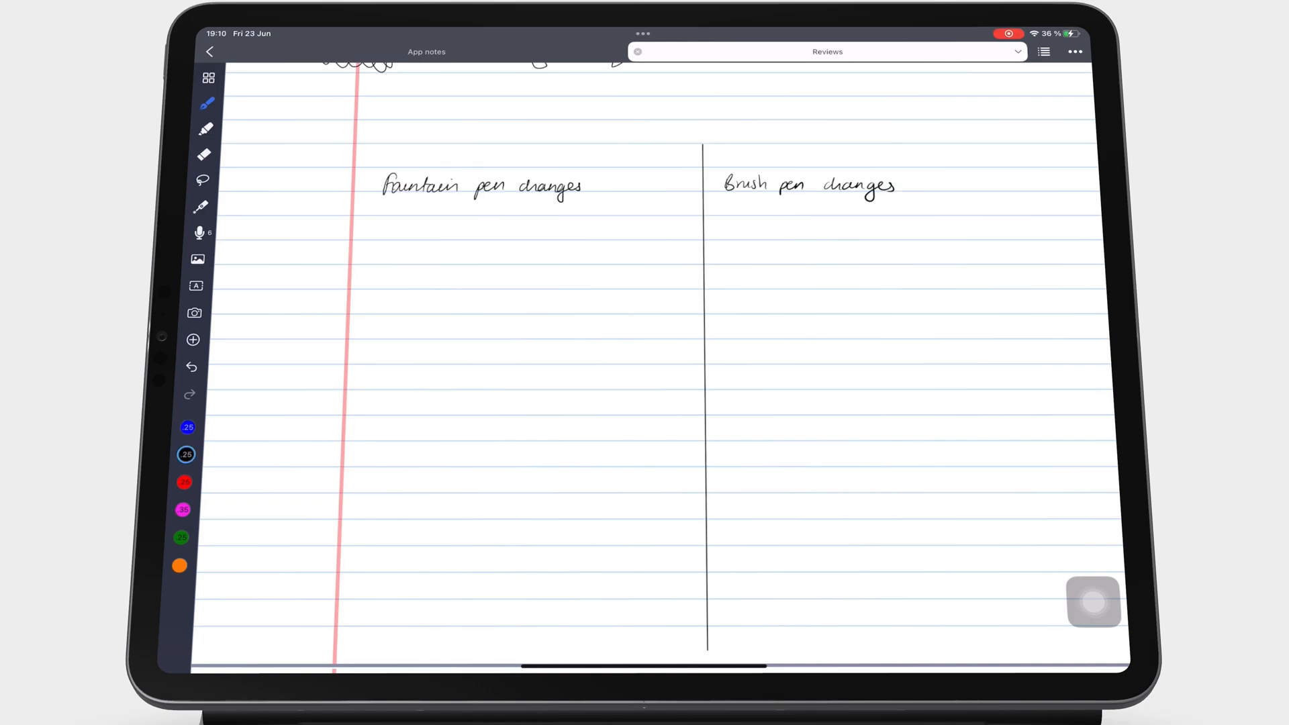
Select the pen and turn its width smoothing down to 0%
{"action": "left_click", "coordinate": [205, 104]}
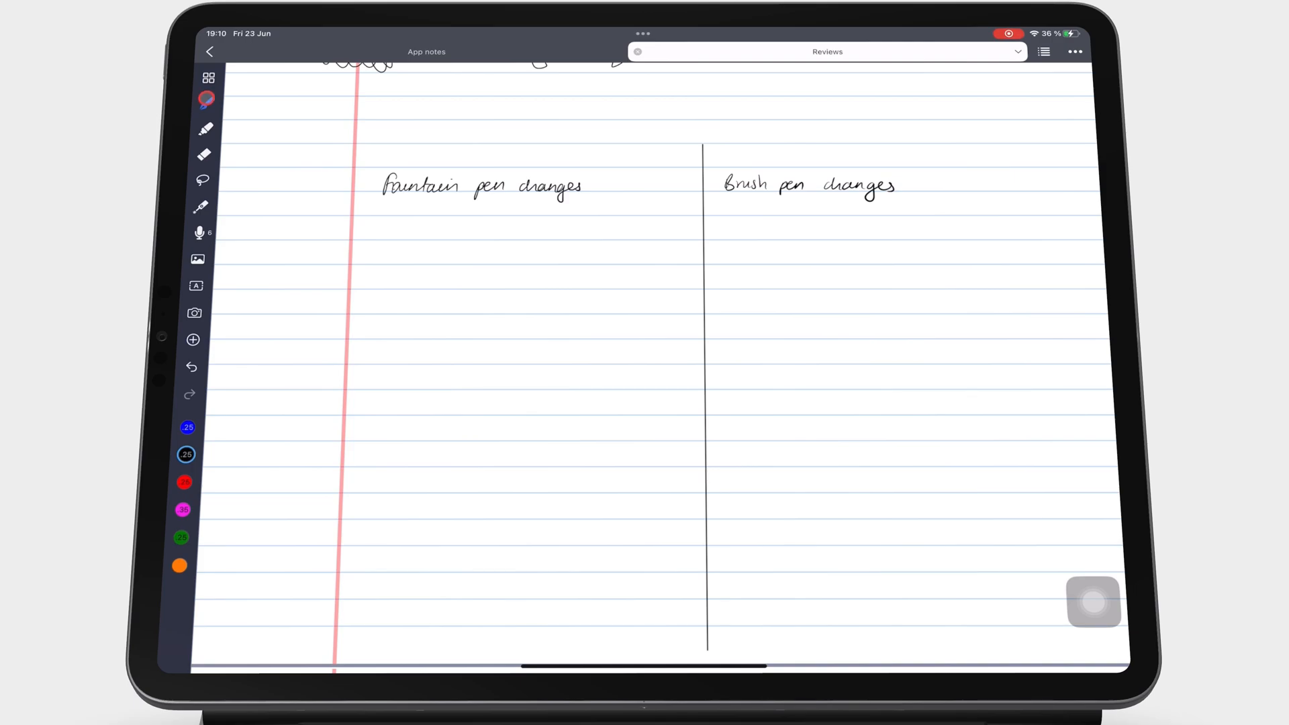
{"action": "left_click", "coordinate": [206, 102]}
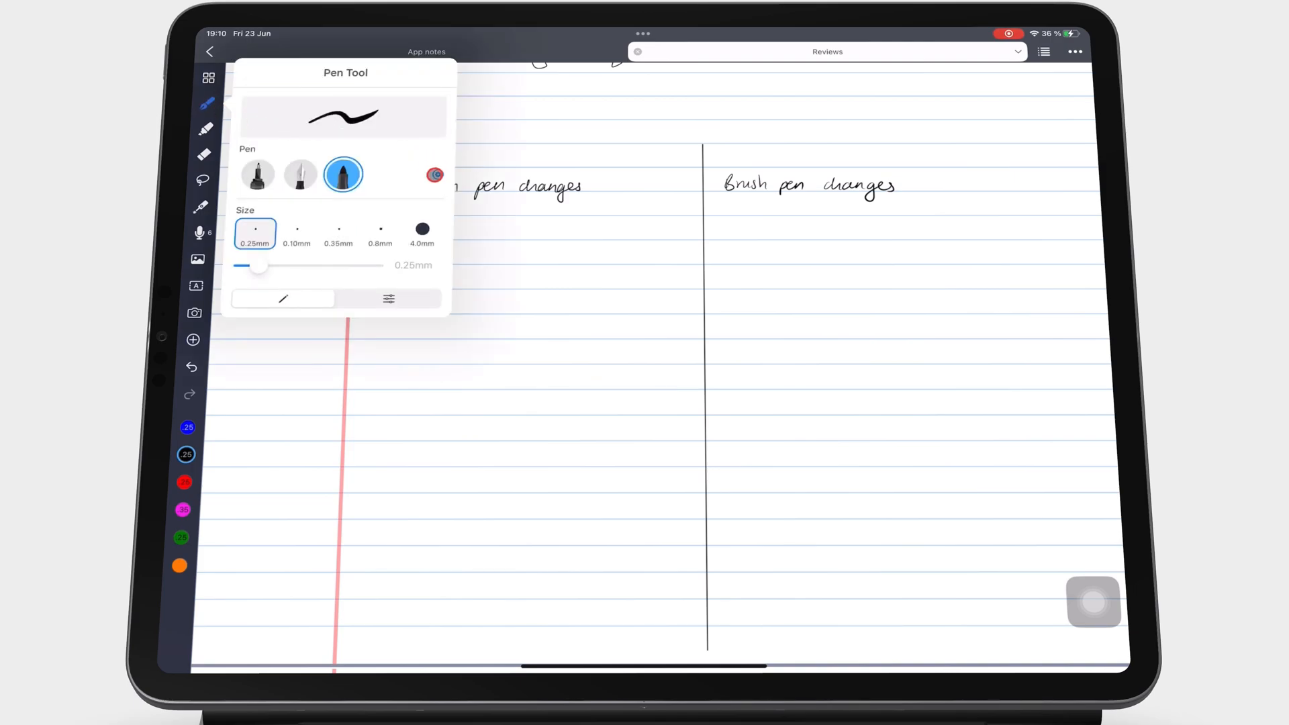
{"action": "left_click", "coordinate": [389, 299]}
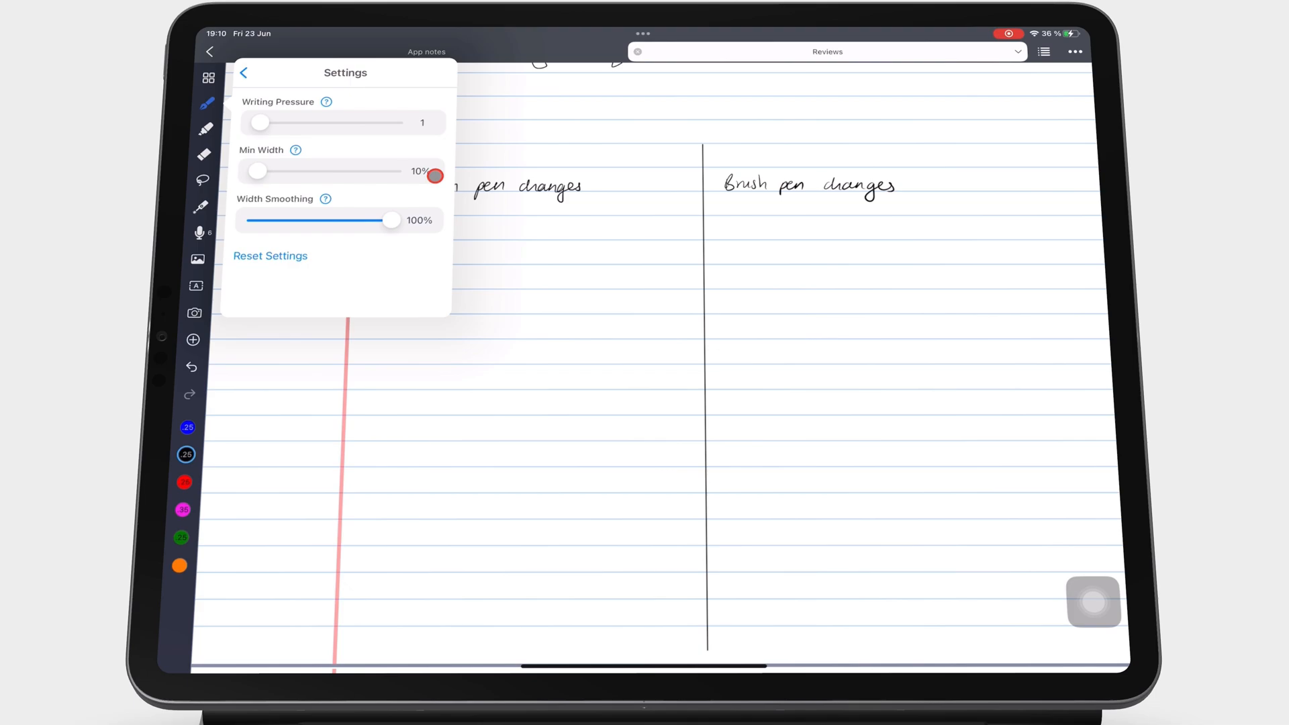
{"action": "left_click_drag", "start_coordinate": [436, 175], "coordinate": [401, 221]}
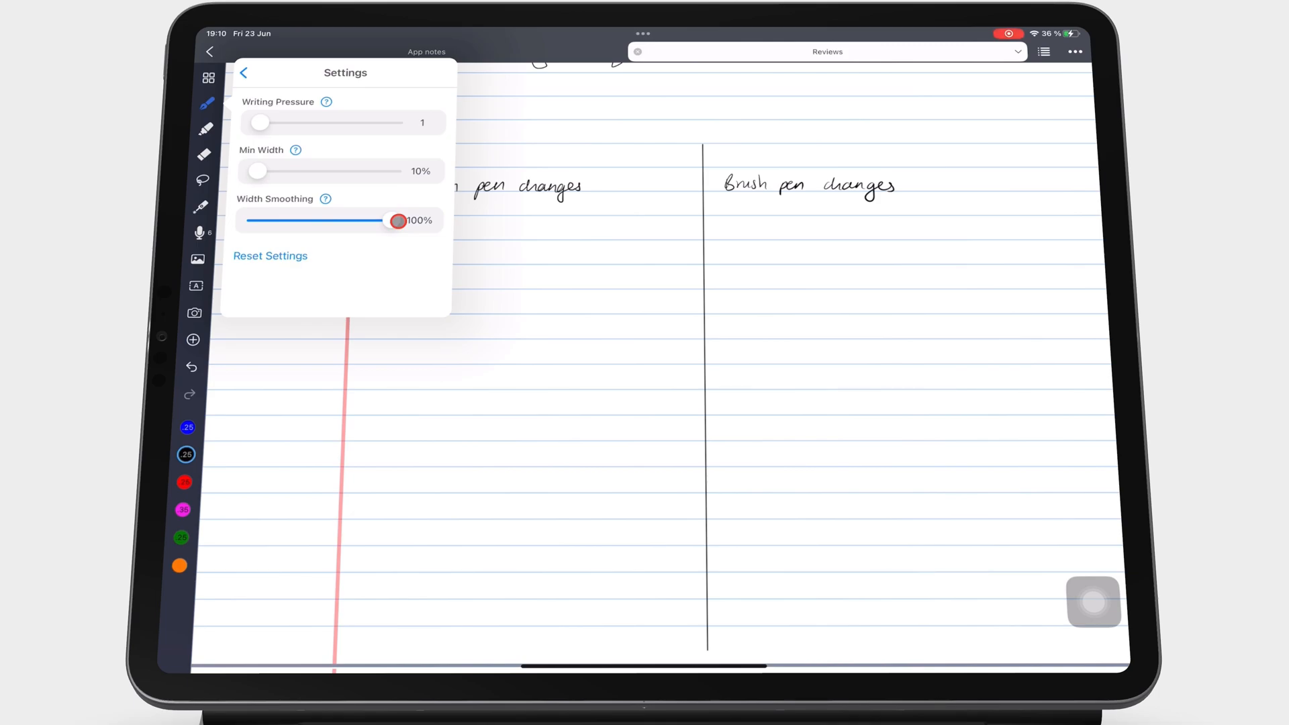
{"action": "left_click_drag", "start_coordinate": [397, 220], "coordinate": [255, 220]}
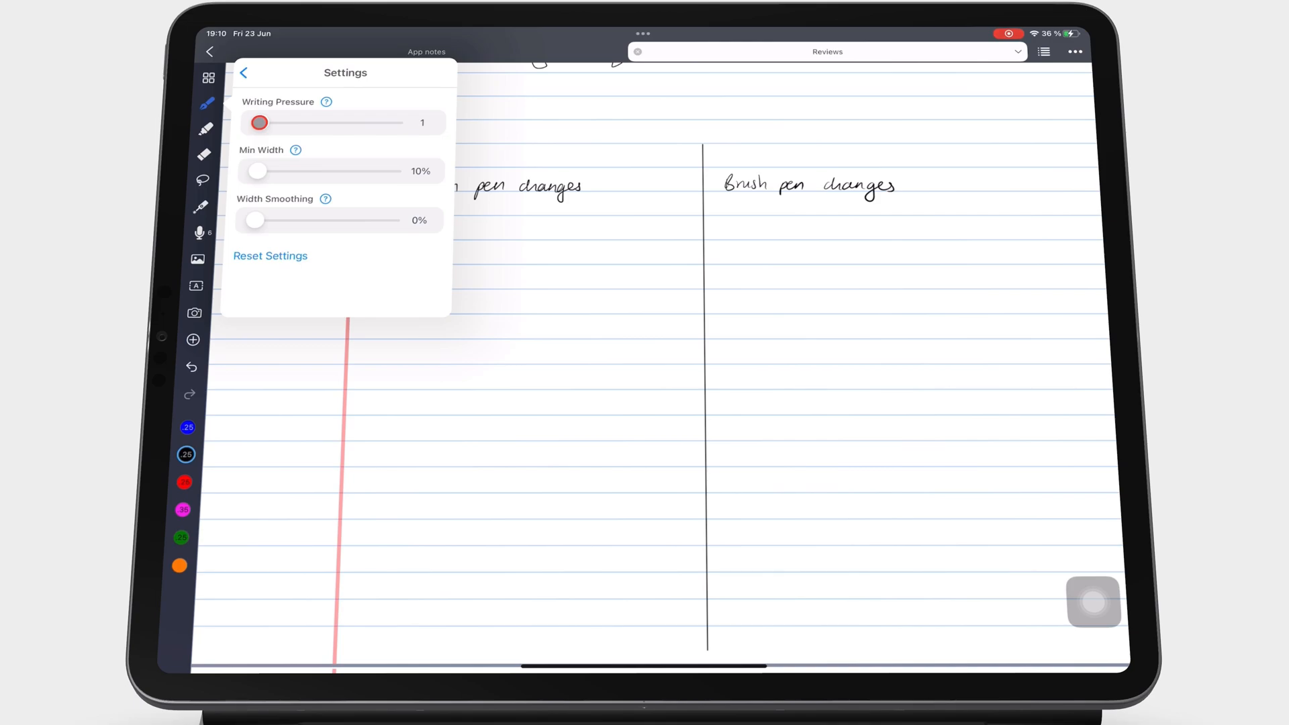
Adjust the pen's writing pressure through 3, 10 and 9, then lower it again
{"action": "left_click_drag", "start_coordinate": [260, 122], "coordinate": [297, 122]}
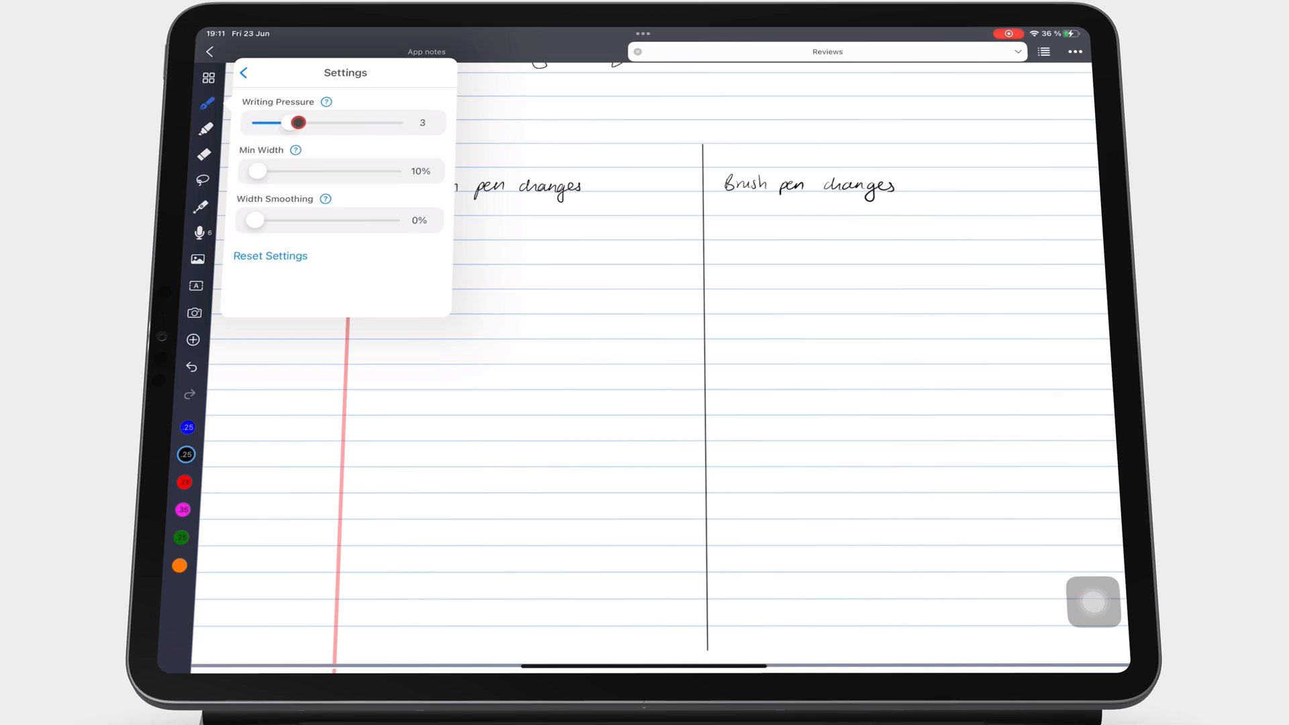
{"action": "left_click_drag", "start_coordinate": [298, 122], "coordinate": [399, 123]}
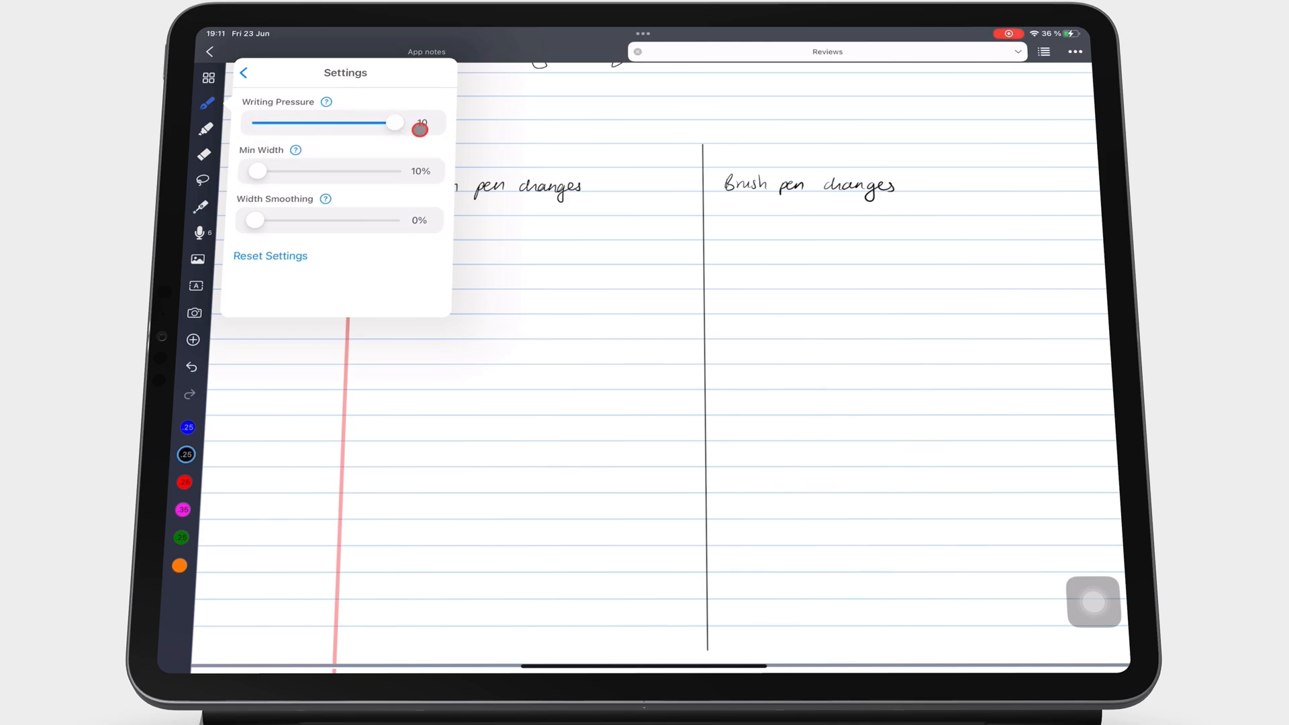
{"action": "left_click_drag", "start_coordinate": [397, 122], "coordinate": [381, 123]}
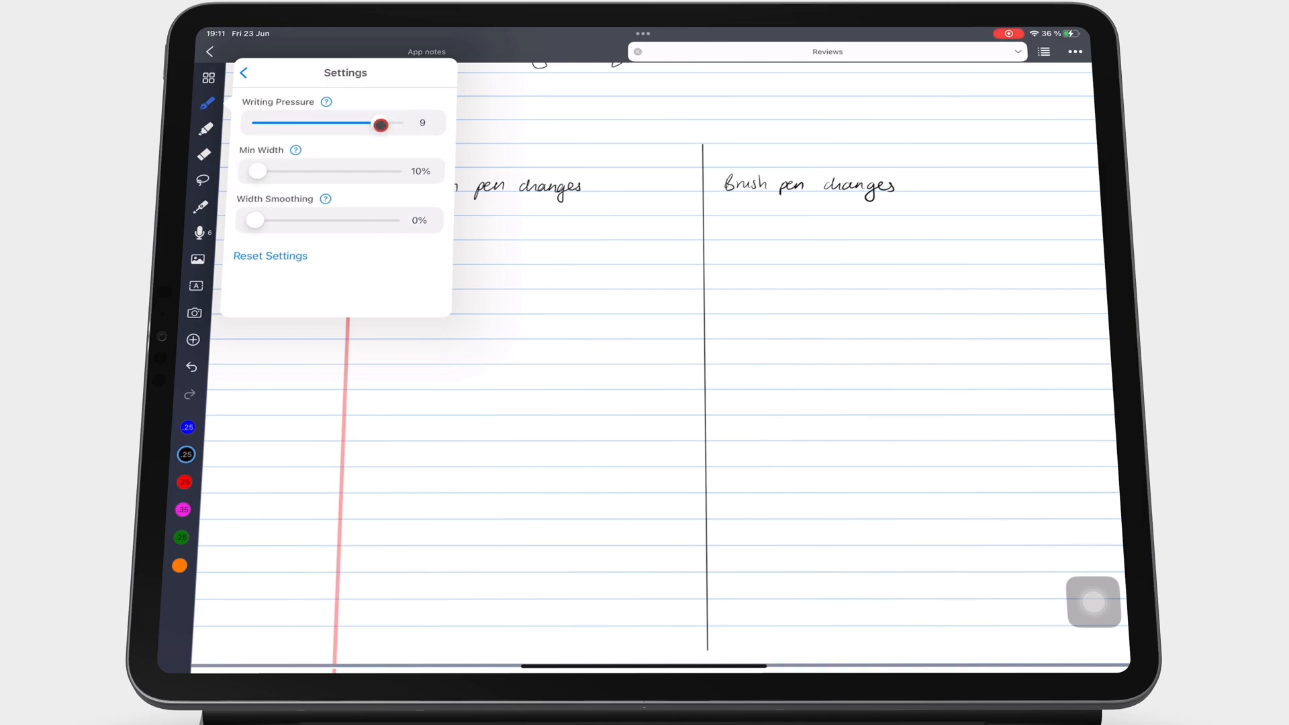
{"action": "left_click_drag", "start_coordinate": [380, 124], "coordinate": [254, 129]}
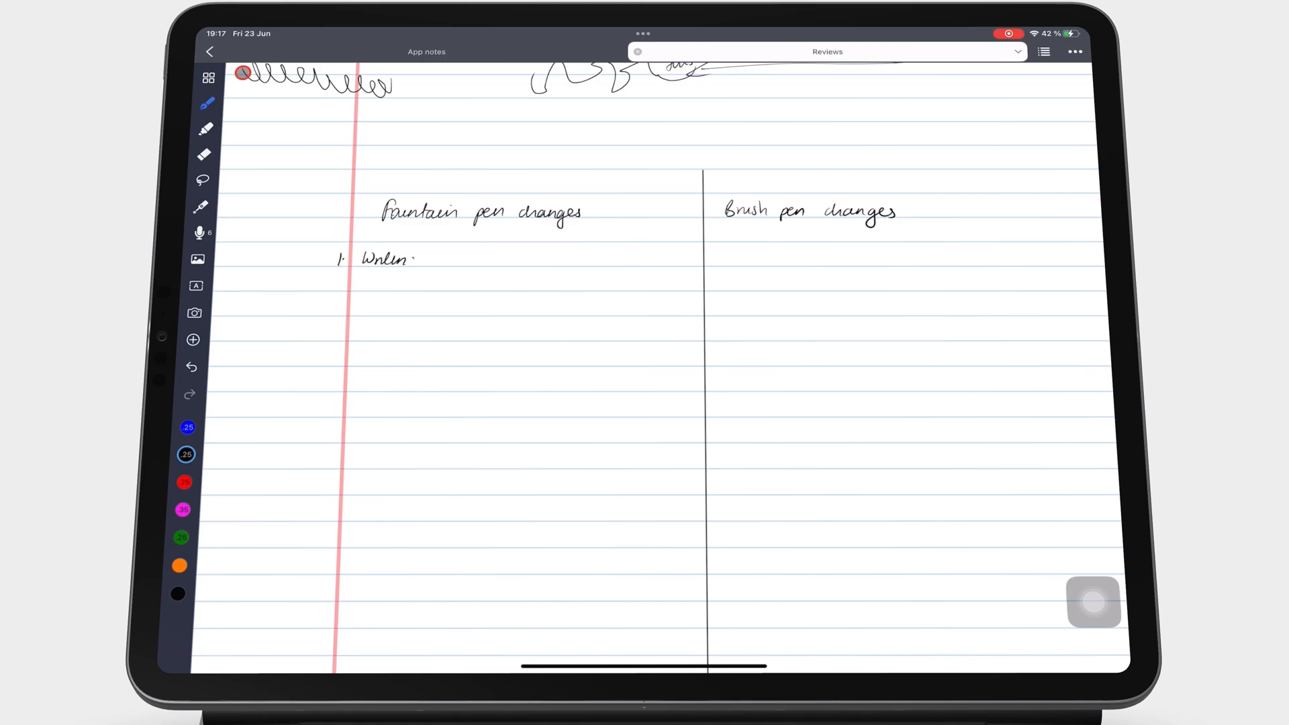
Write 'Writing pressure @ 1' as the first note
{"action": "type", "text": "Writing pressure @ 1 fountain pen"}
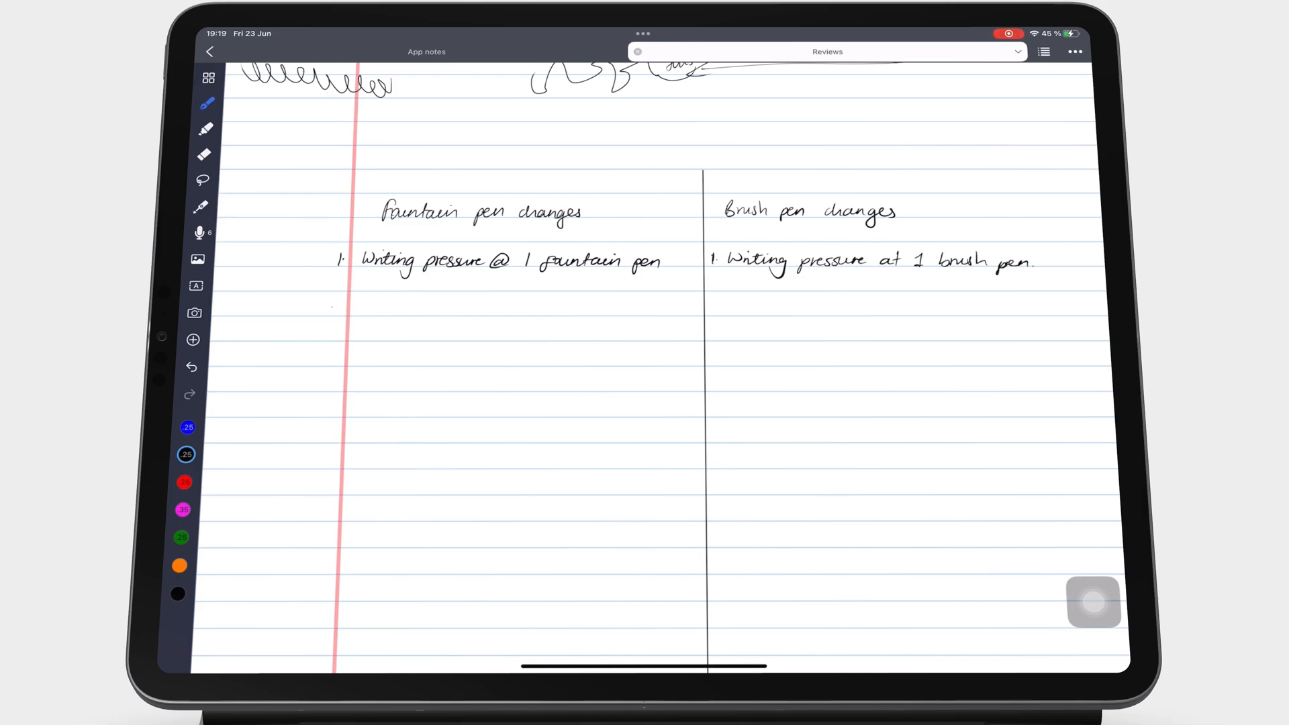
Draw a fountain pen sample squiggle at writing pressure 10, then reset pressure to 1
{"action": "left_click", "coordinate": [205, 106]}
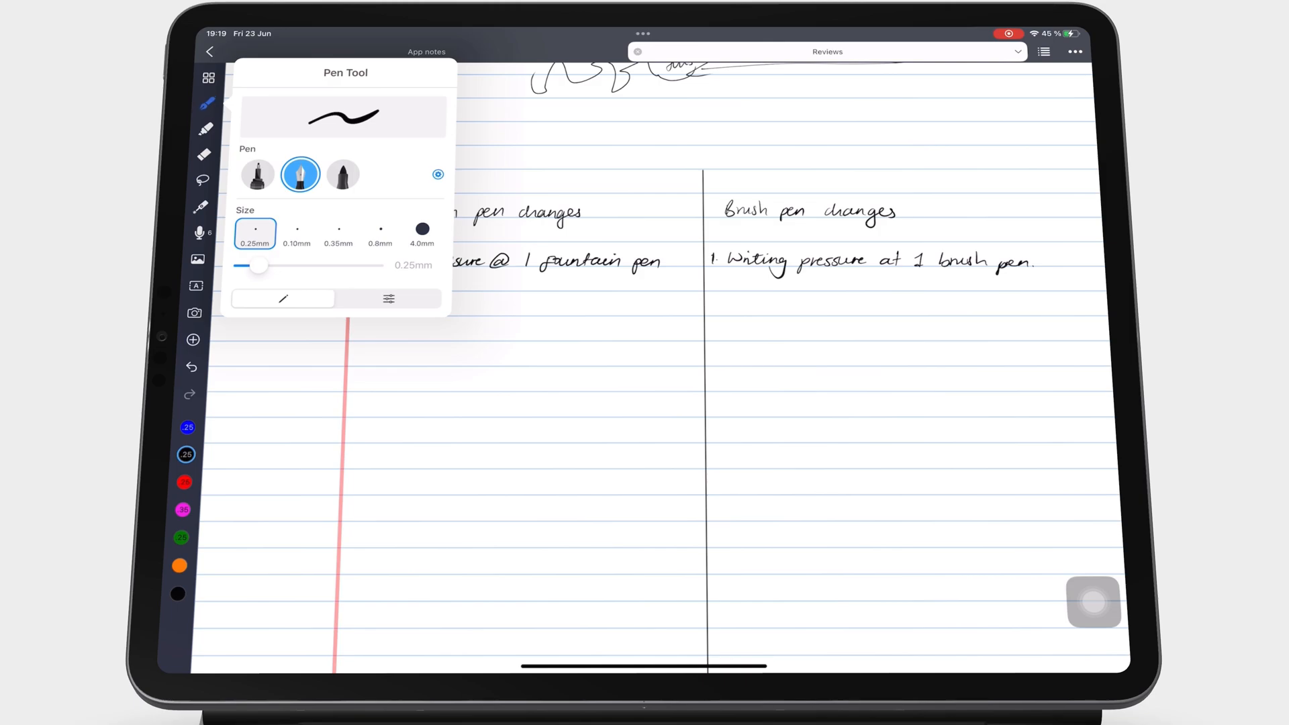
{"action": "left_click", "coordinate": [389, 299]}
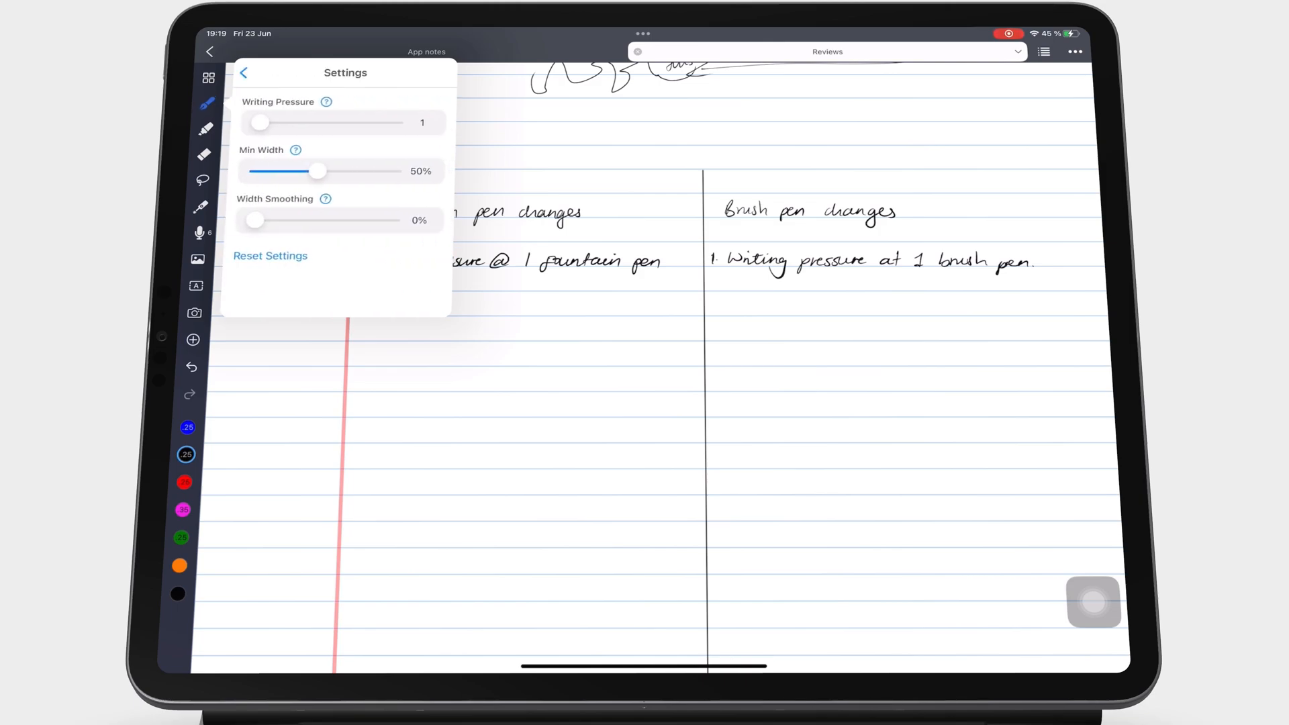
{"action": "left_click_drag", "start_coordinate": [263, 122], "coordinate": [397, 123]}
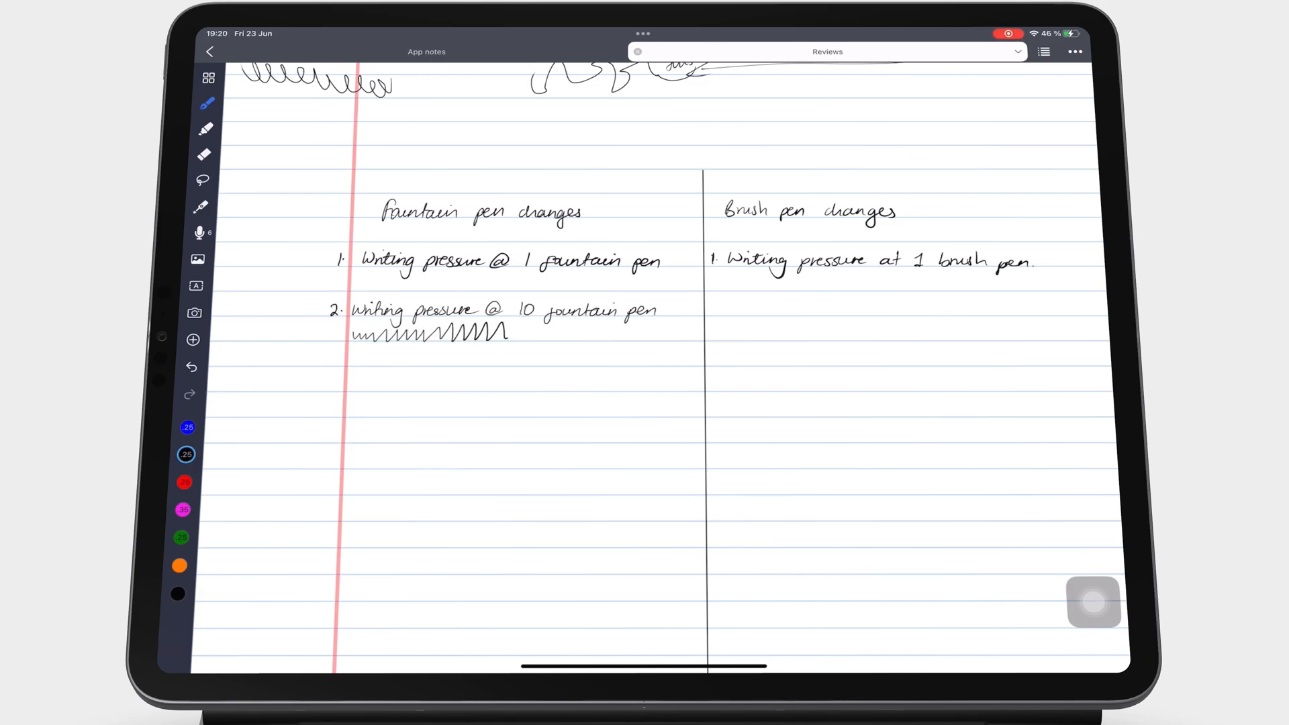
{"action": "left_click_drag", "start_coordinate": [510, 333], "coordinate": [699, 333]}
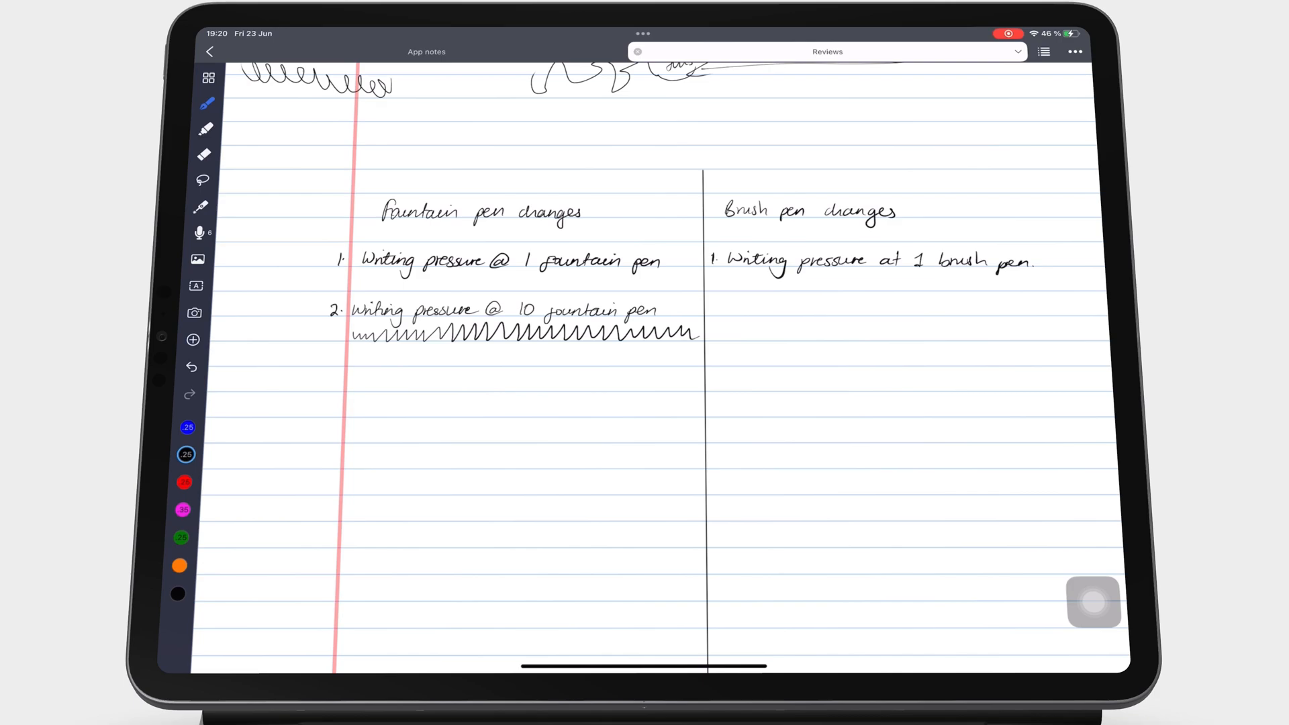
{"action": "left_click", "coordinate": [206, 106]}
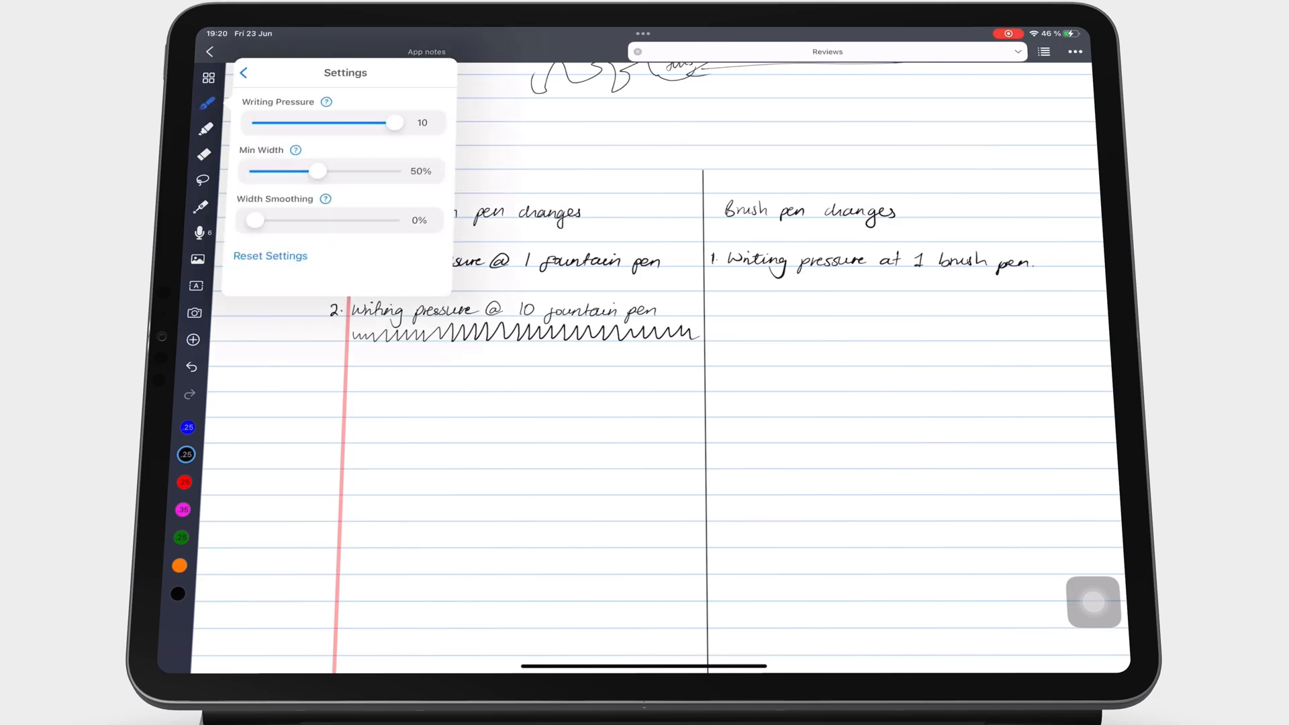
{"action": "left_click_drag", "start_coordinate": [394, 123], "coordinate": [255, 122]}
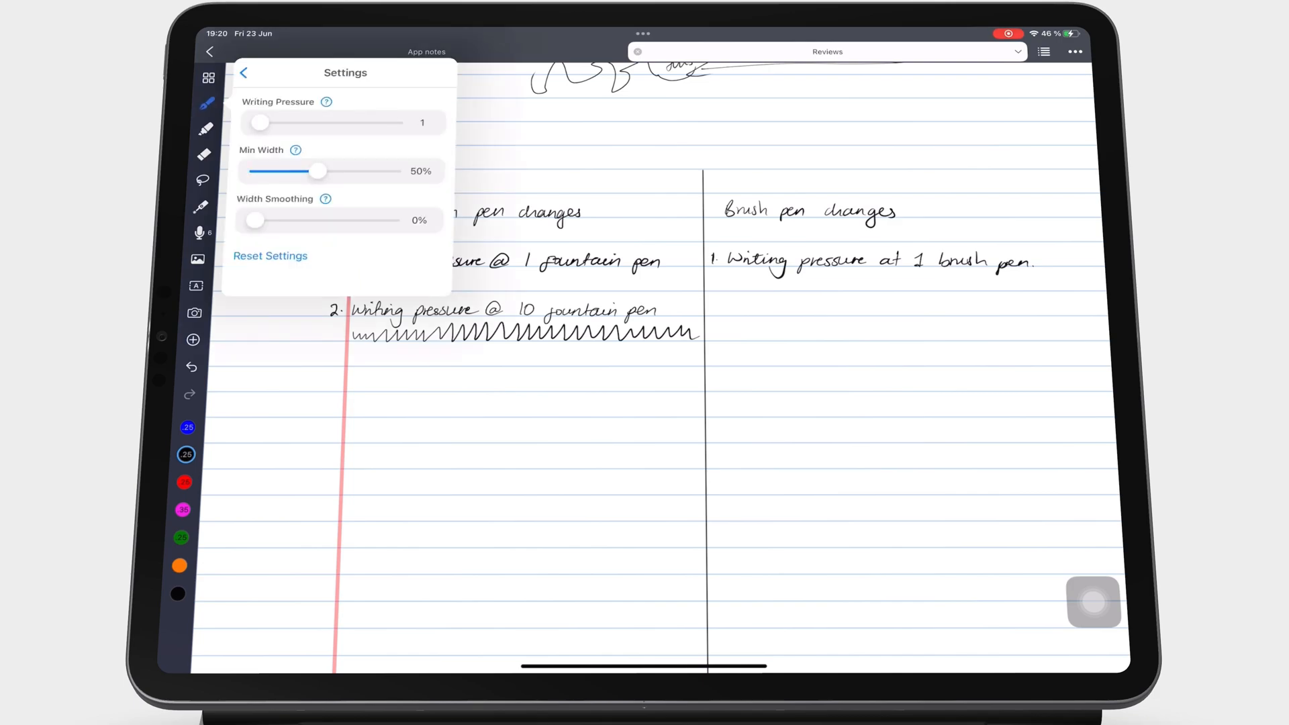
{"action": "left_click", "coordinate": [246, 71]}
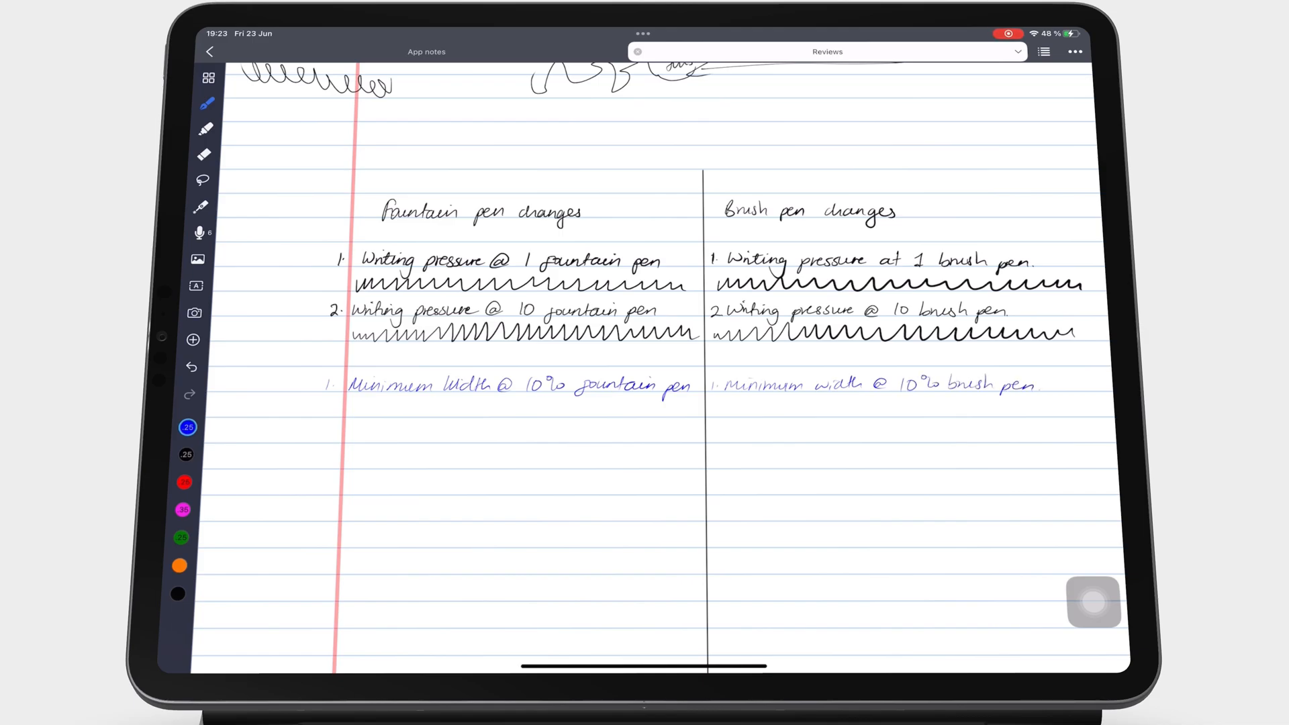
Reopen the pen's stroke settings
{"action": "left_click", "coordinate": [207, 105]}
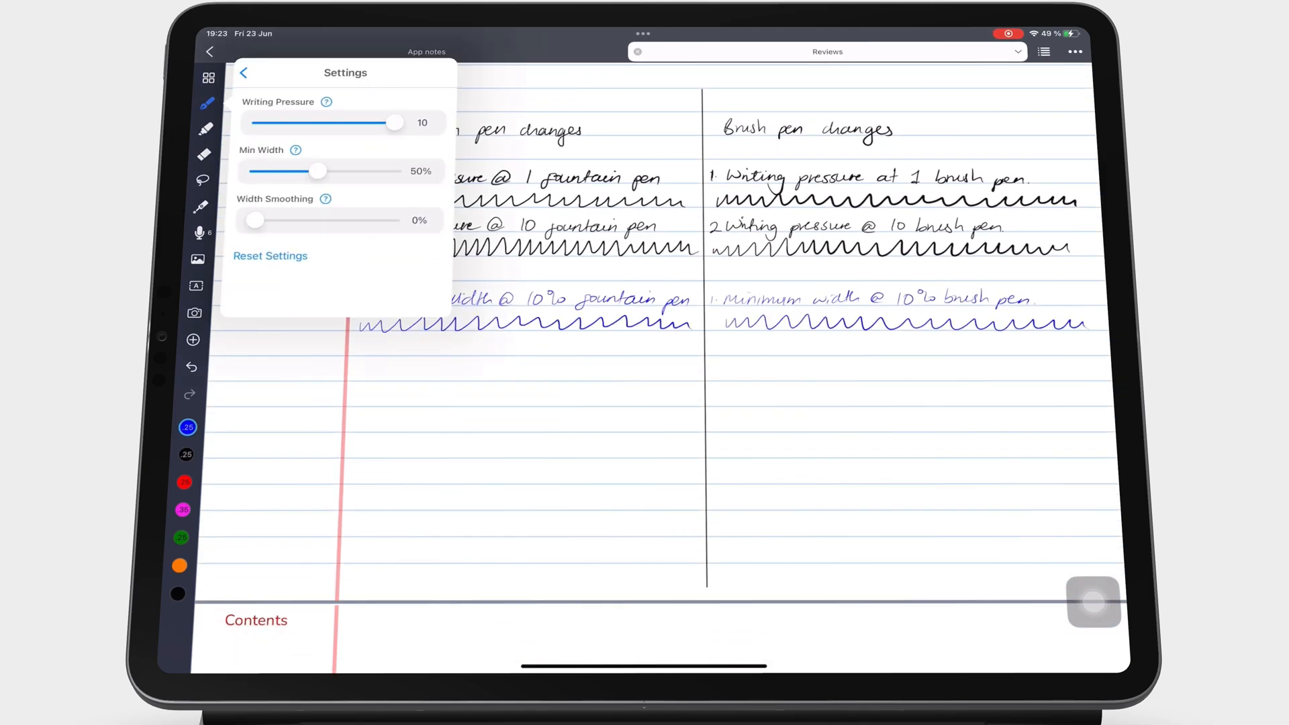
Write the fountain pen 'Minimum width 100%' note, then raise the width-smoothing slider
{"action": "left_click", "coordinate": [245, 72]}
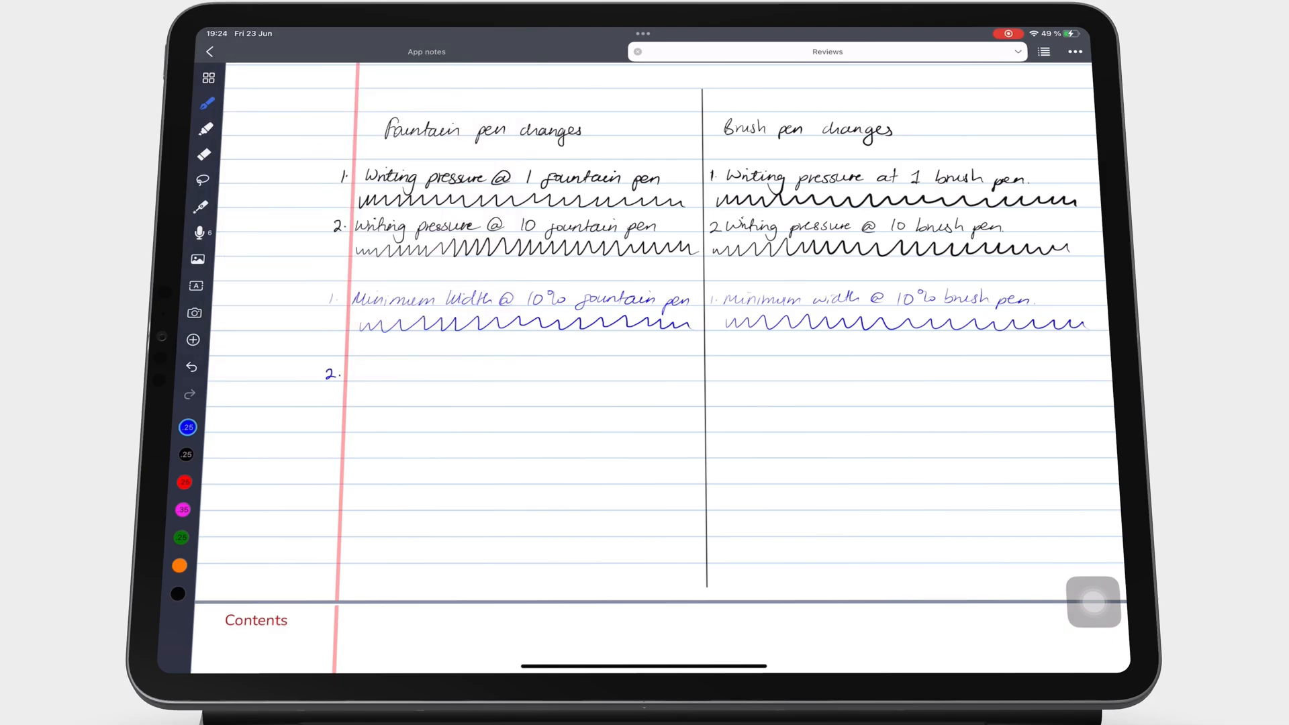
{"action": "left_click_drag", "start_coordinate": [354, 375], "coordinate": [609, 375]}
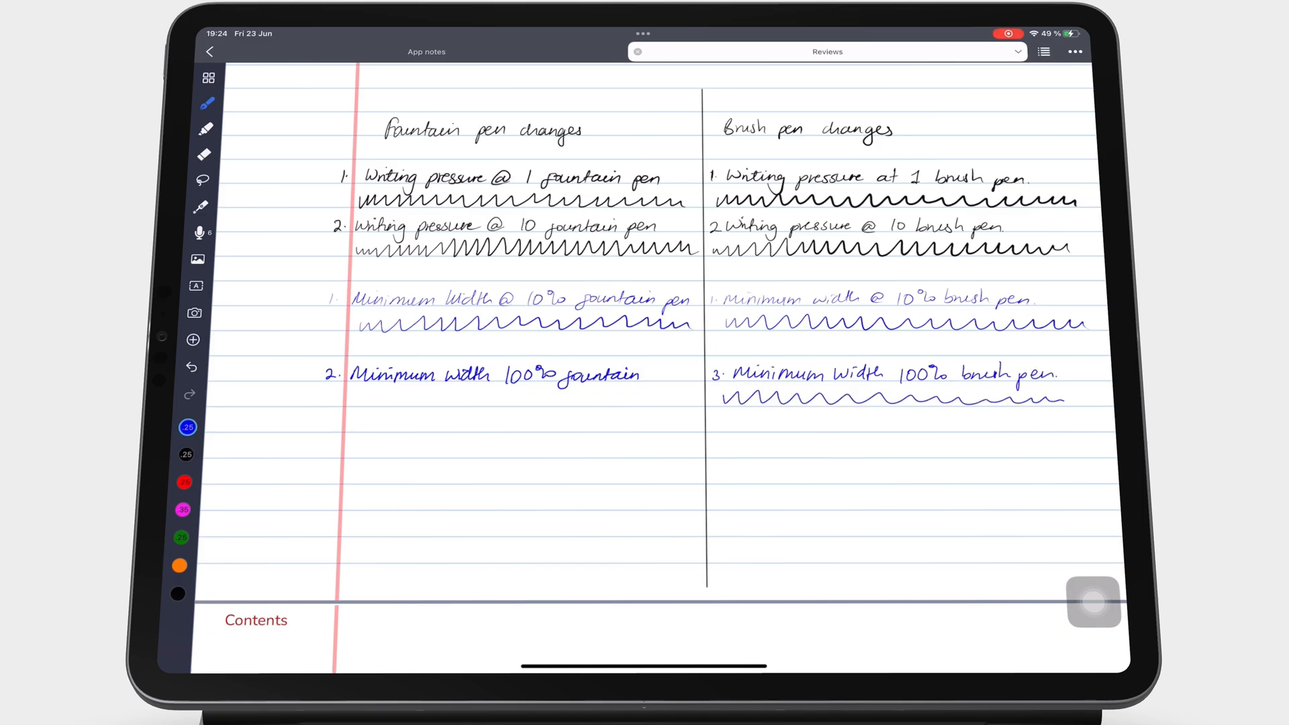
{"action": "left_click", "coordinate": [207, 106]}
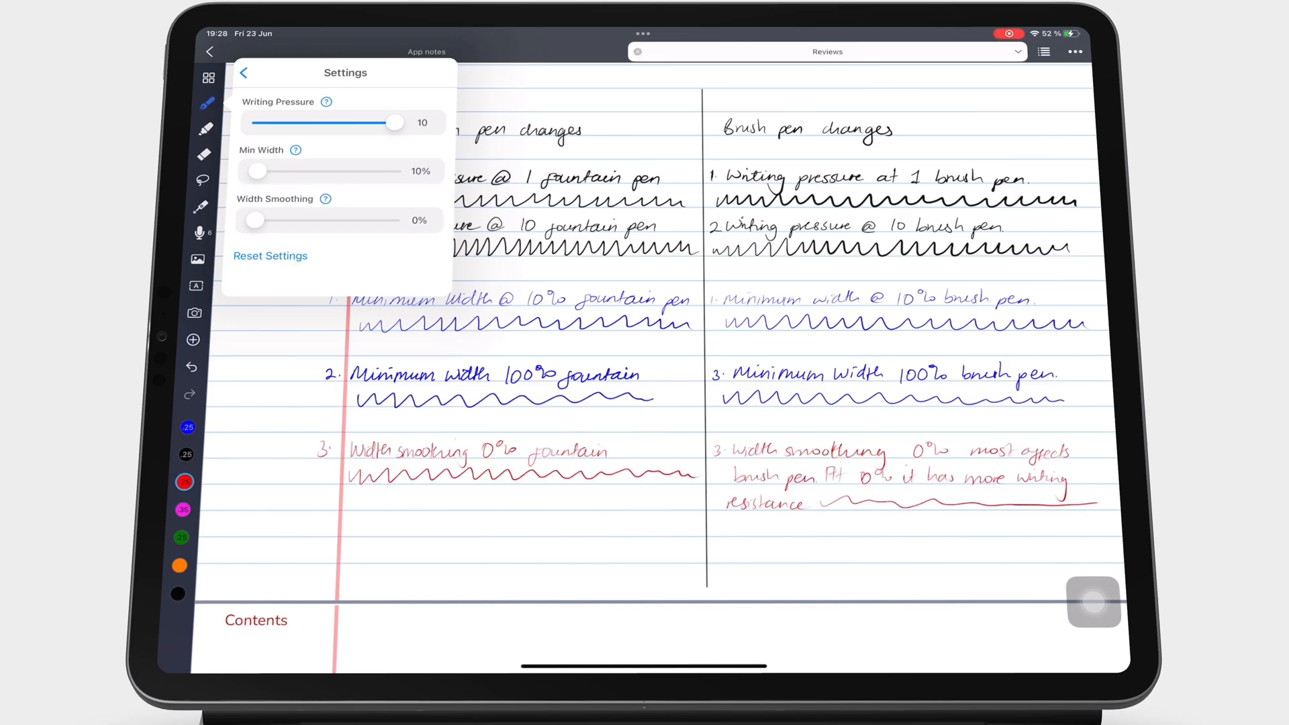
{"action": "left_click_drag", "start_coordinate": [255, 220], "coordinate": [395, 219]}
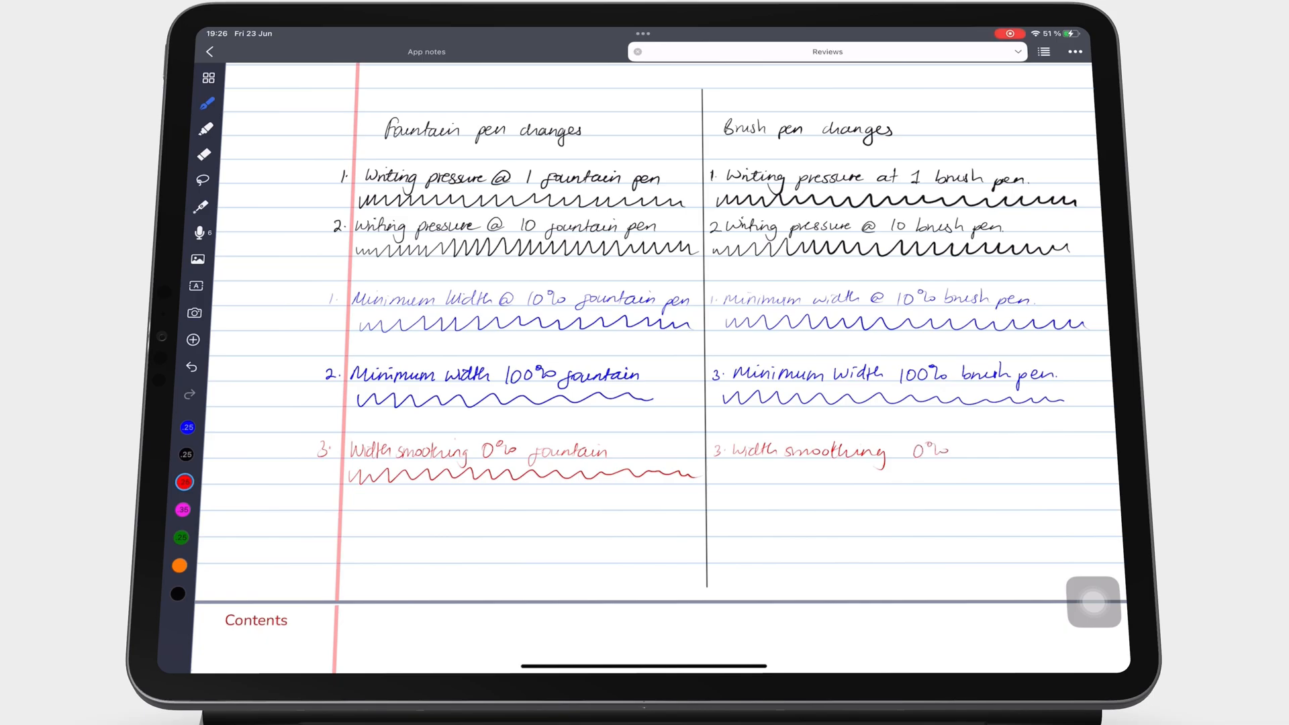
Write the red brush pen note on 'most effects' and its added writing resistance
{"action": "type", "text": "most effects"}
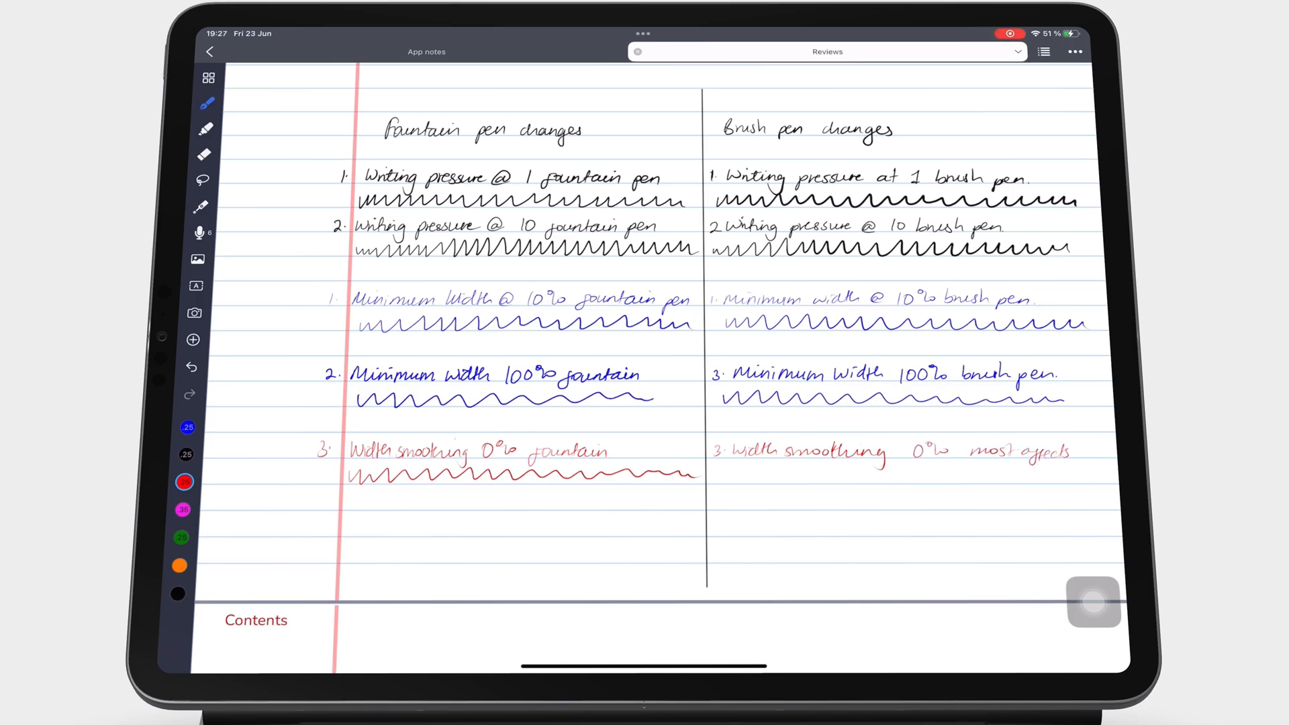
{"action": "left_click_drag", "start_coordinate": [732, 473], "coordinate": [744, 481]}
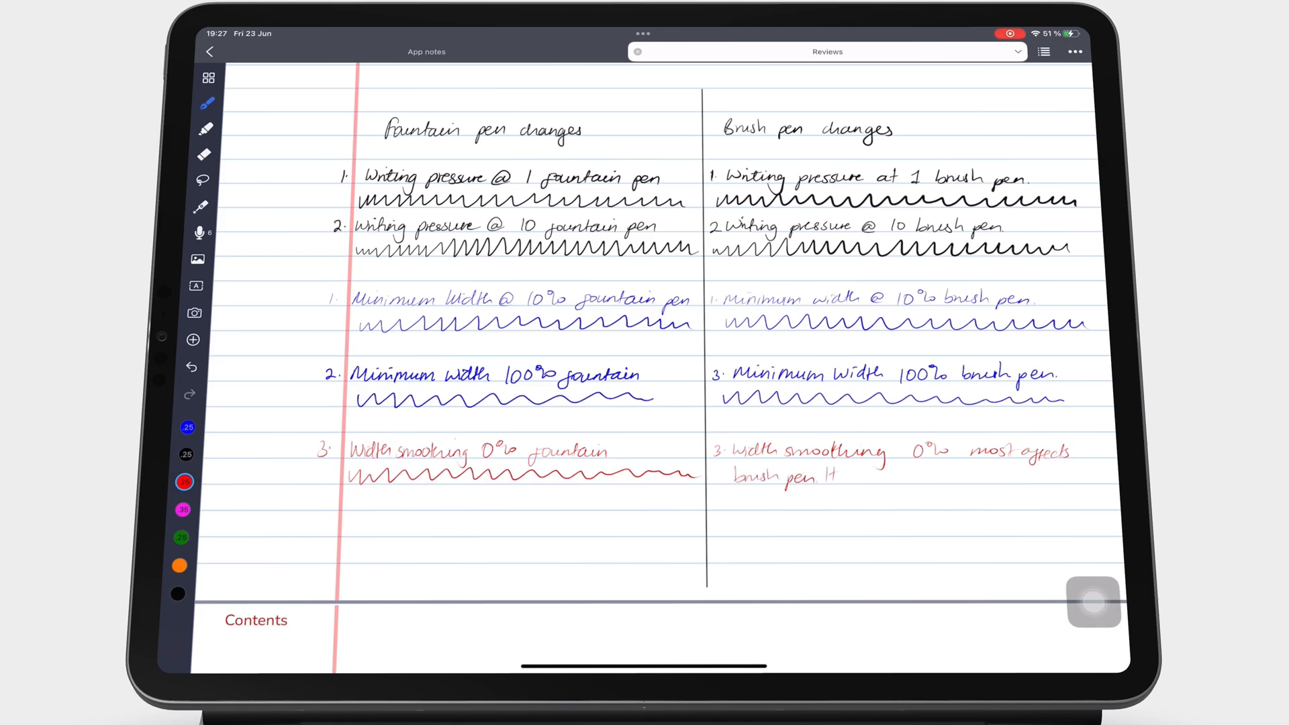
{"action": "left_click_drag", "start_coordinate": [839, 477], "coordinate": [912, 477]}
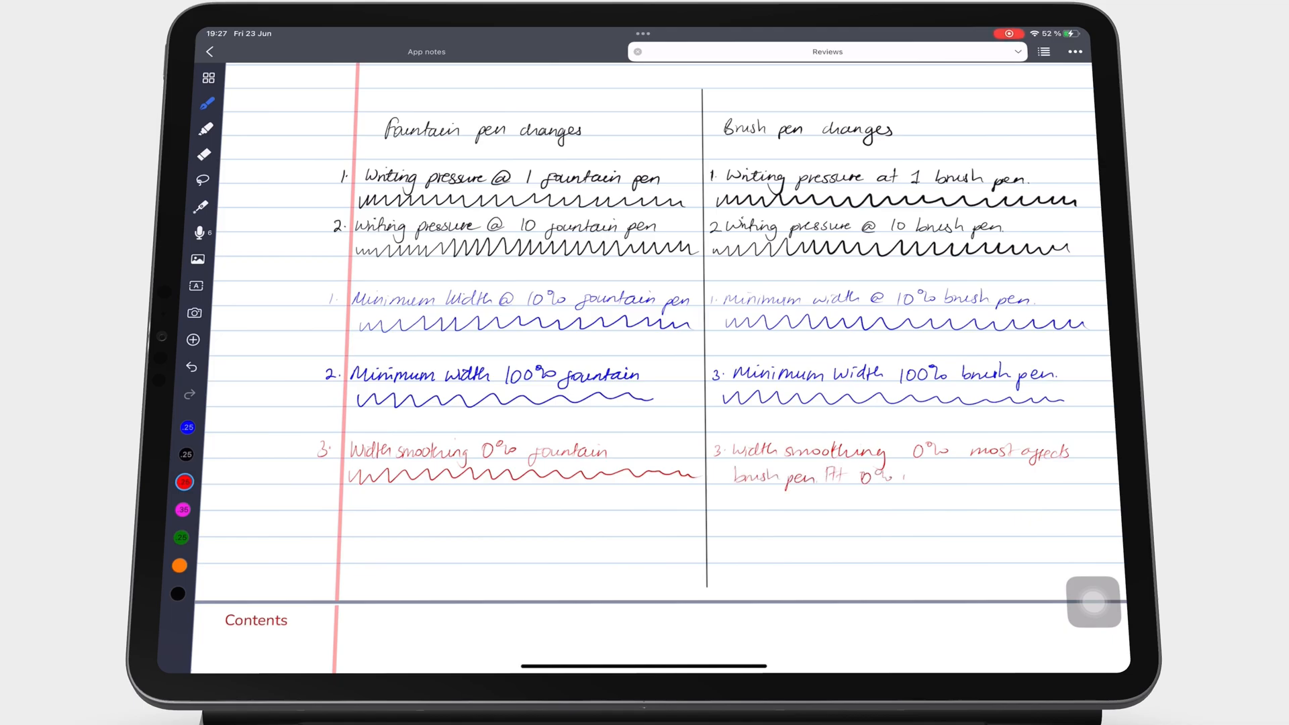
{"action": "type", "text": "it has more writing"}
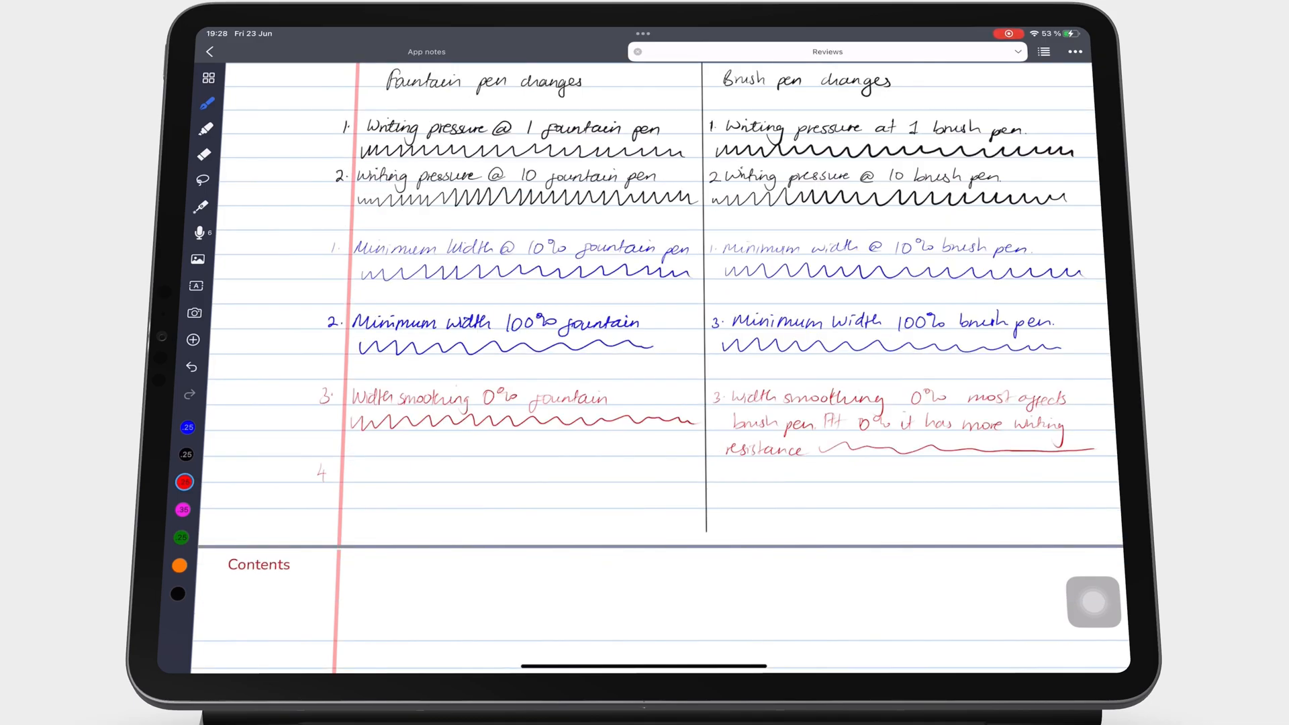
Write 'Width smoothing @' for fountain note 4 and scroll down the page
{"action": "type", "text": "Width smoothing @ 100% for fountain"}
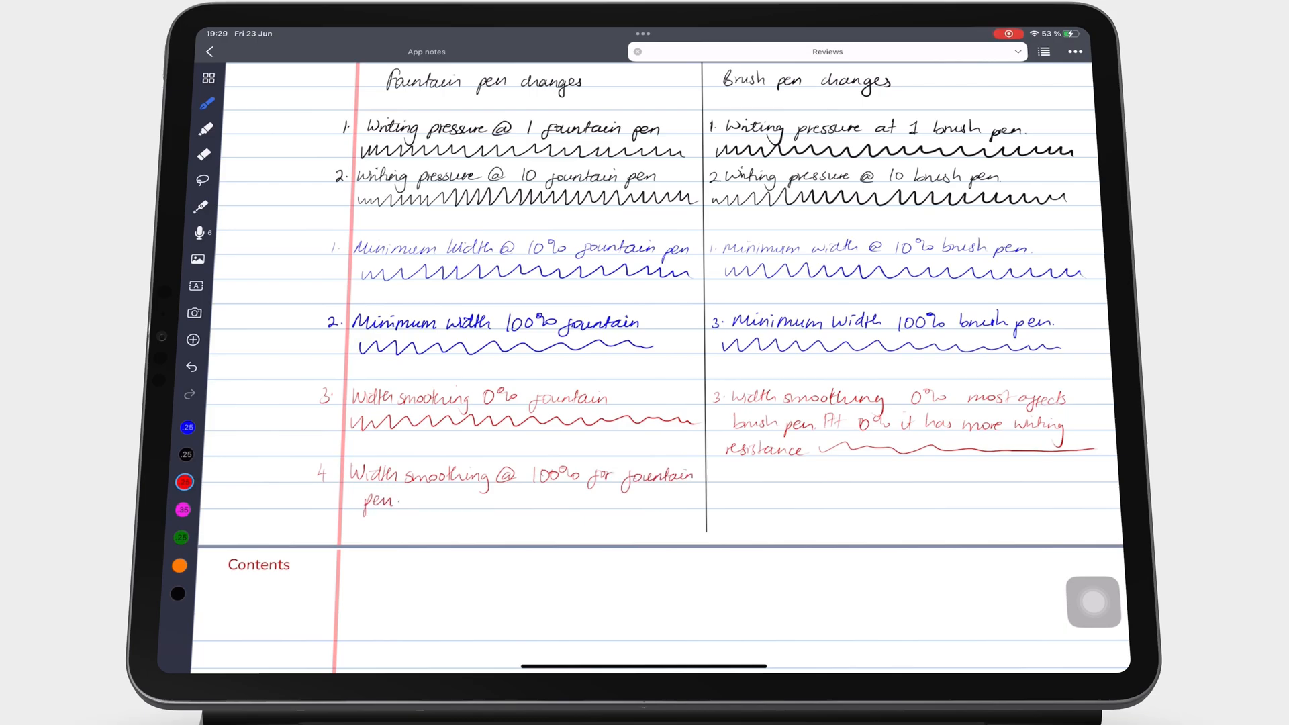
{"action": "scroll", "scroll_direction": "down", "scroll_amount": 3}
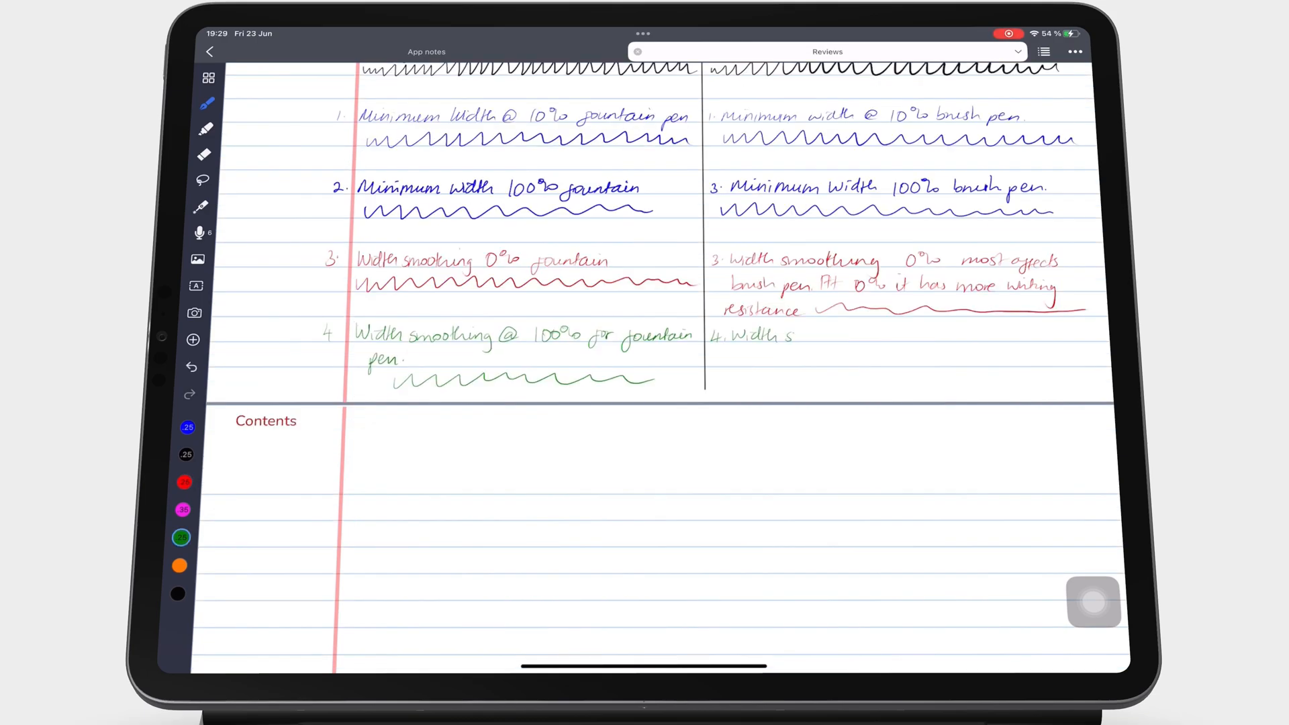